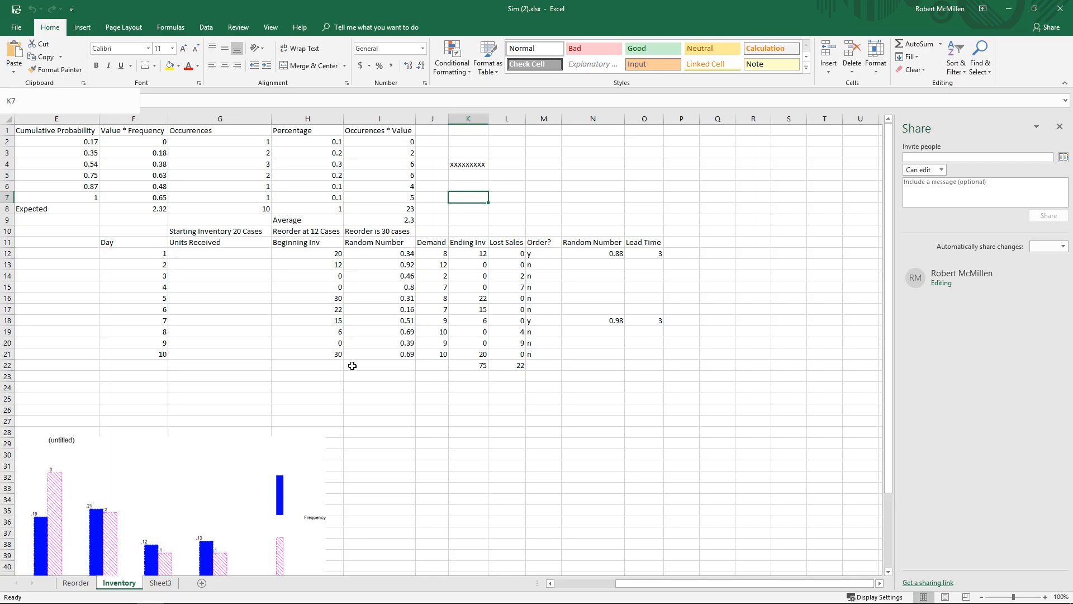
mouse_move(356, 364)
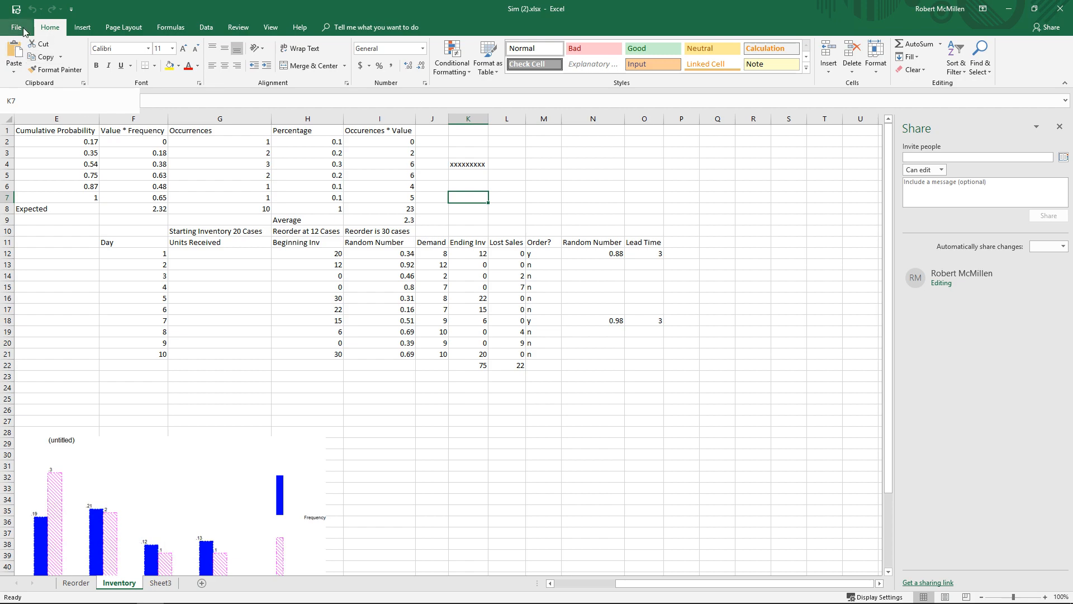
- Go to the backstage Share page for the Sim (2) workbook via File
left_click(17, 27)
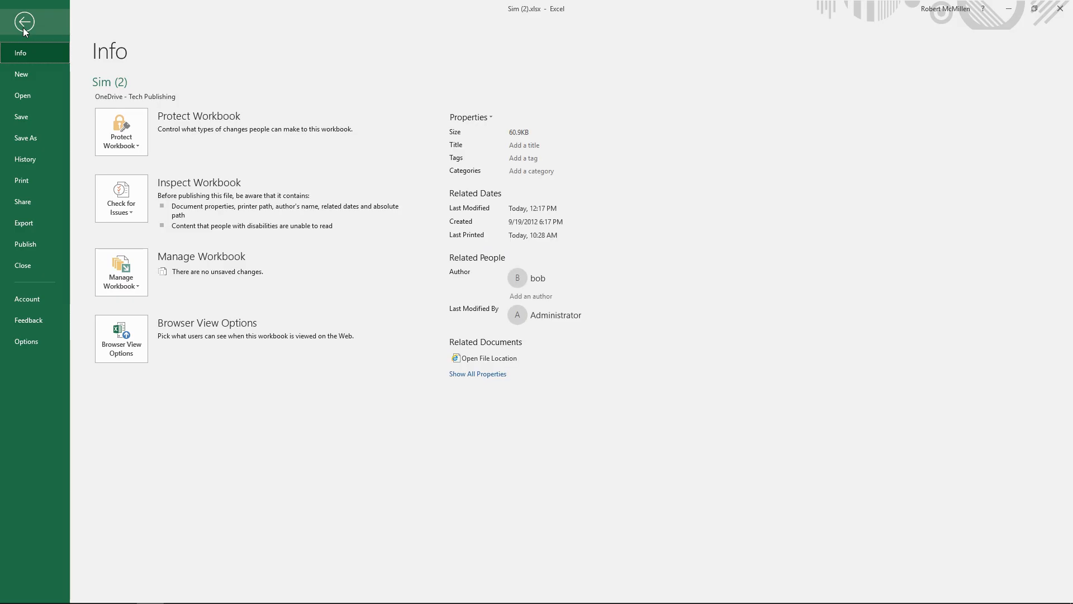
mouse_move(31, 105)
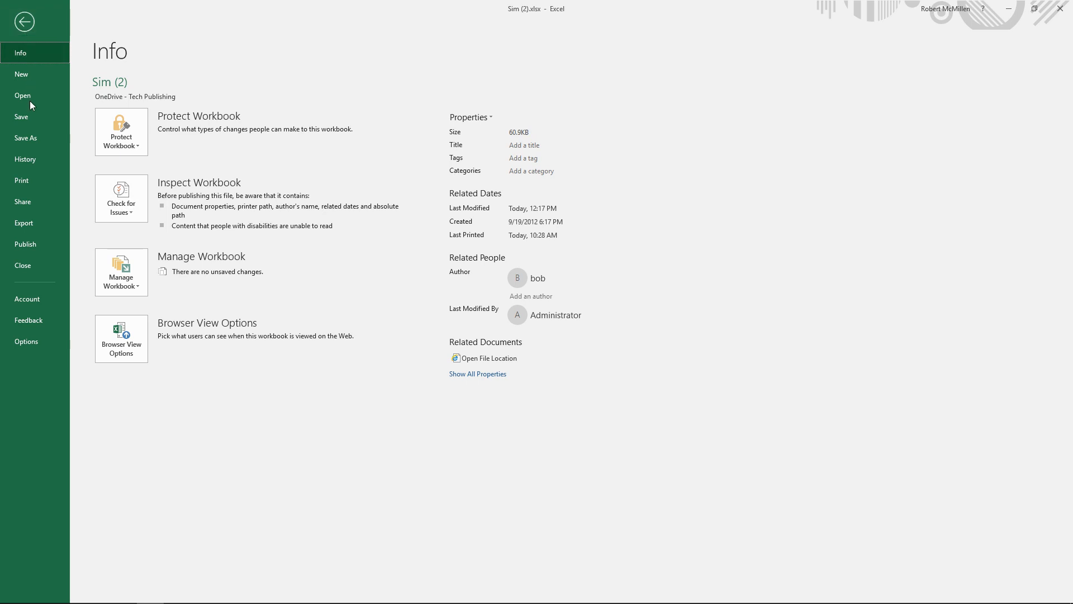
left_click(23, 202)
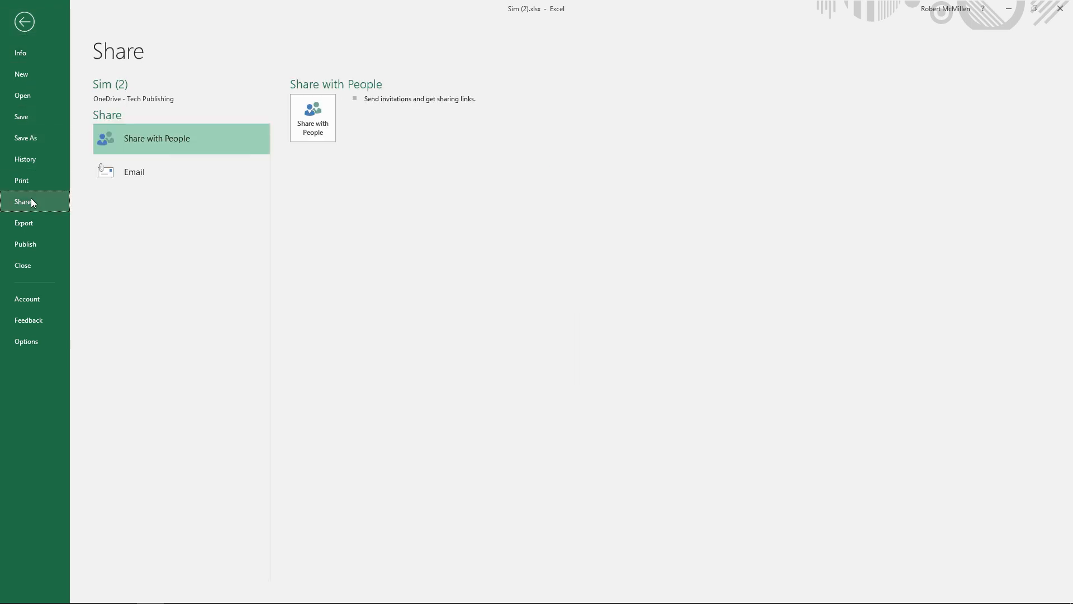
- Show the Email sharing choices: attachment, link, PDF, XPS and internet fax
left_click(135, 172)
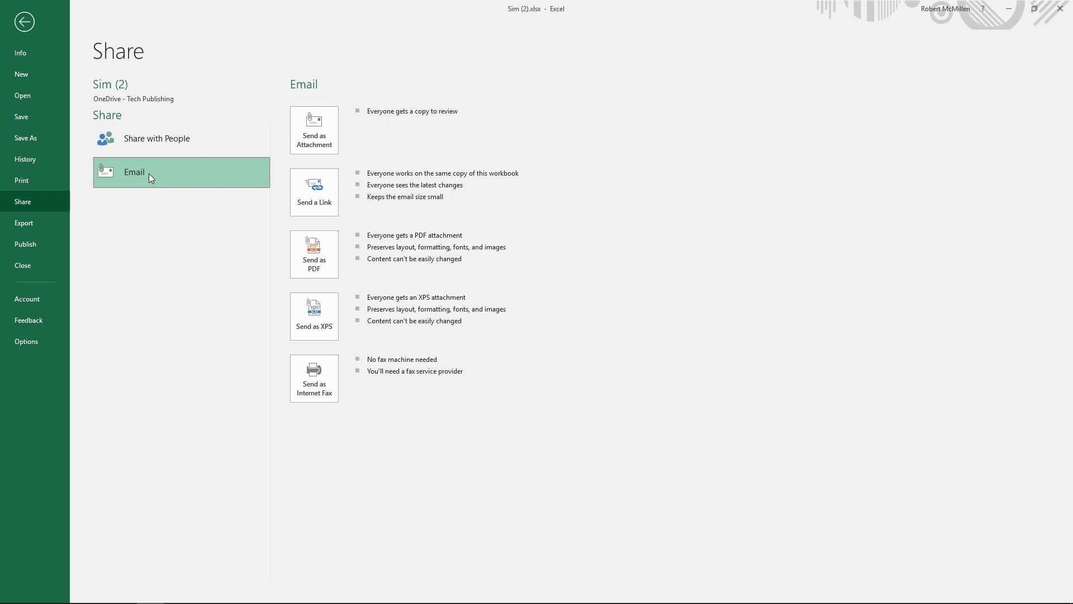
mouse_move(259, 178)
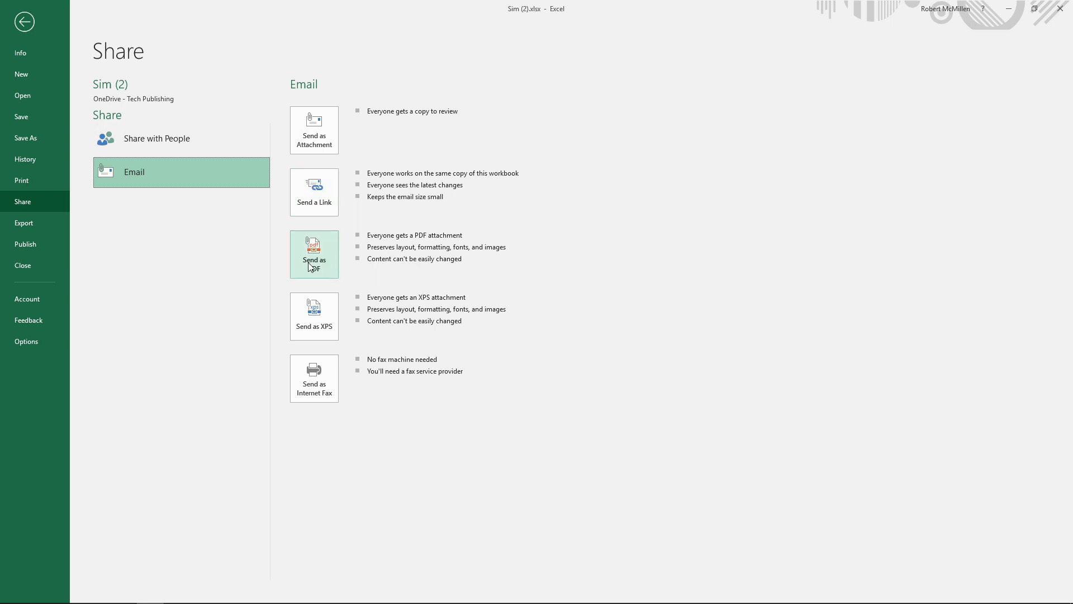
mouse_move(313, 315)
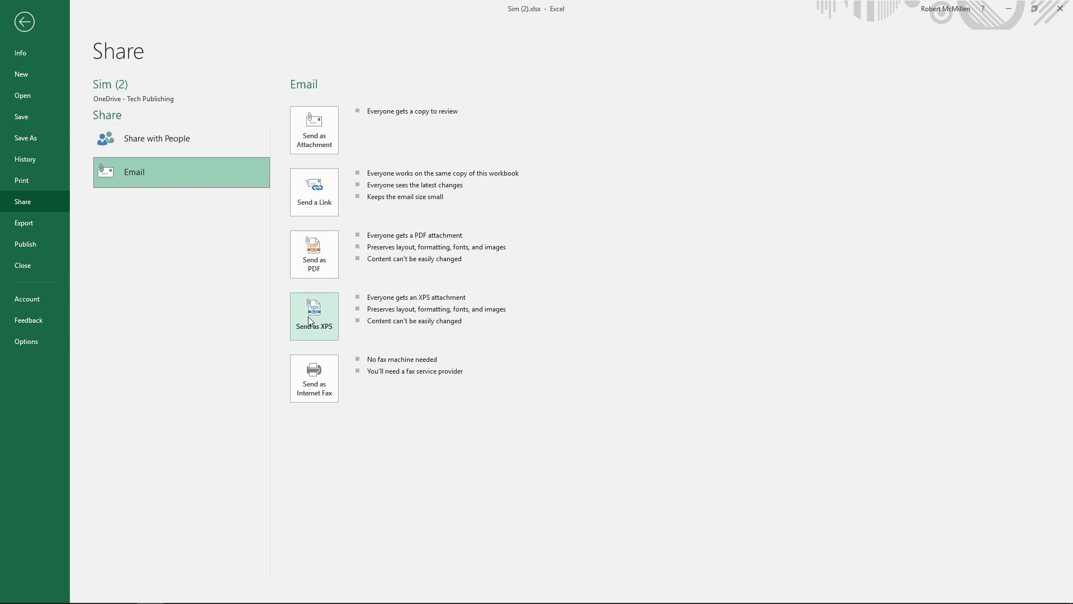
mouse_move(274, 343)
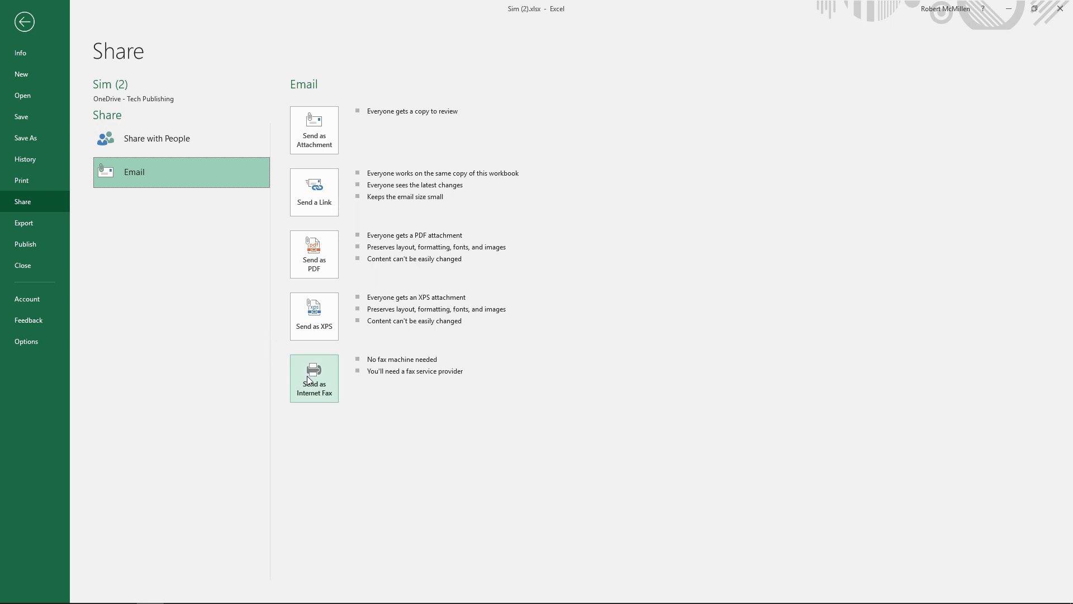
mouse_move(314, 130)
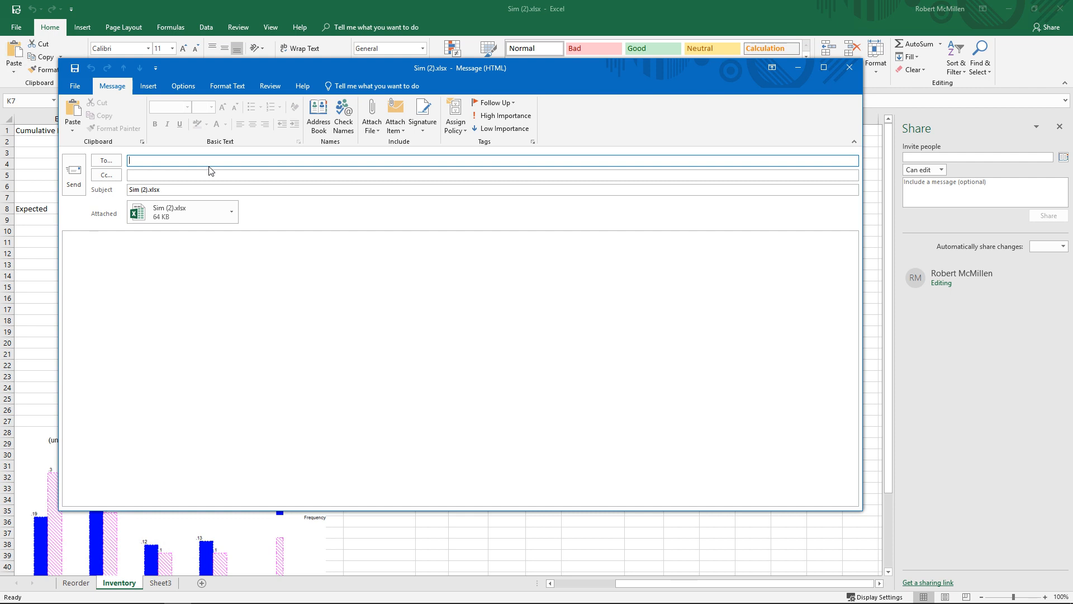
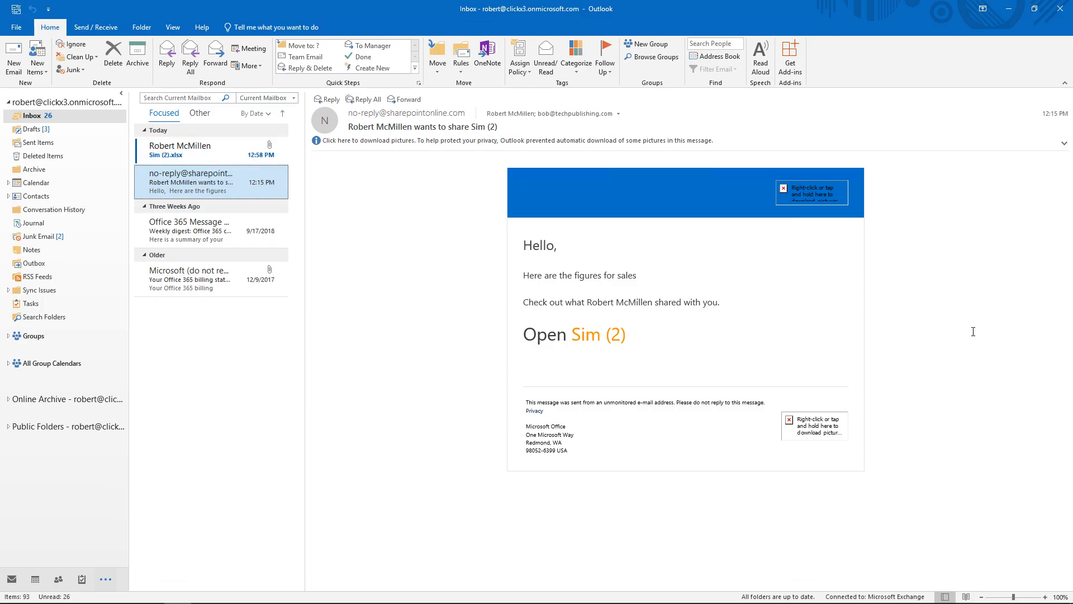
- Address the Sim (2).xlsx attachment email to the onmicrosoft.com recipient, send it, and select the received message
left_click(199, 149)
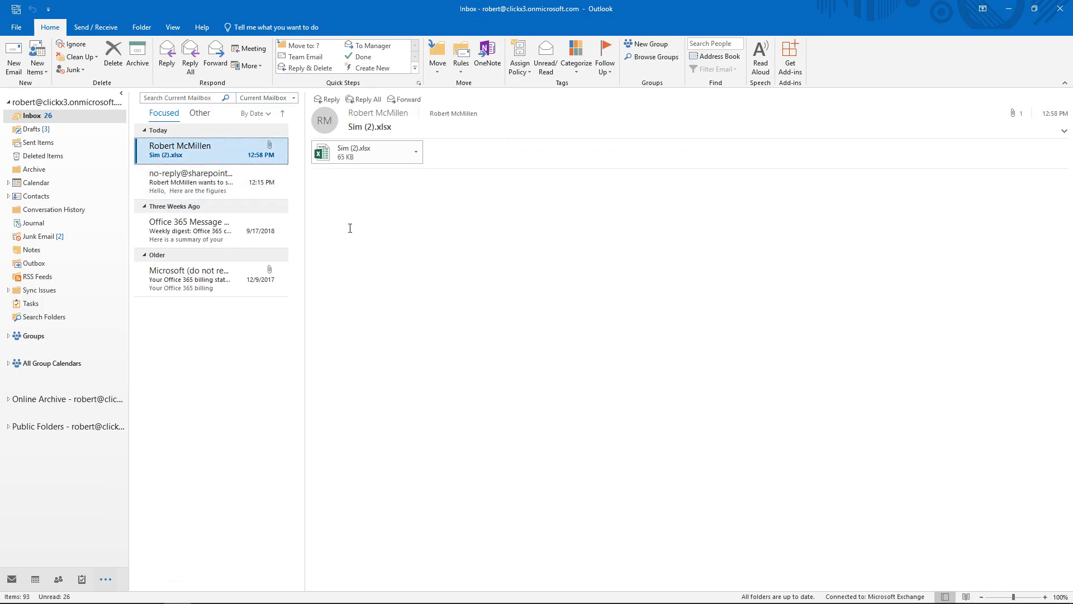
- Preview the attached Sim (2).xlsx showing its Inventory sheet inside the message
left_click(352, 152)
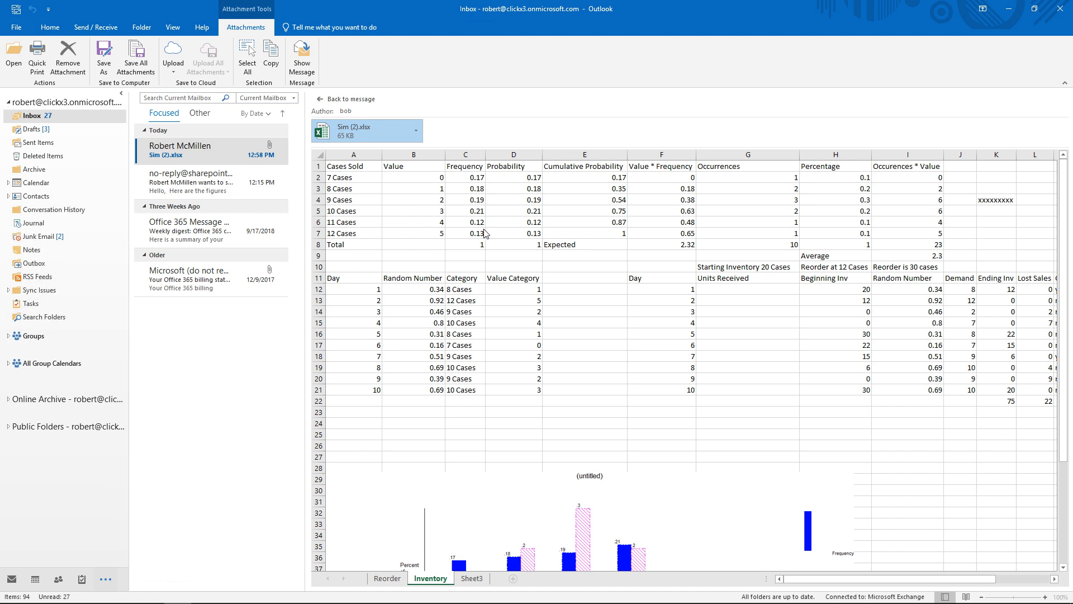
mouse_move(494, 244)
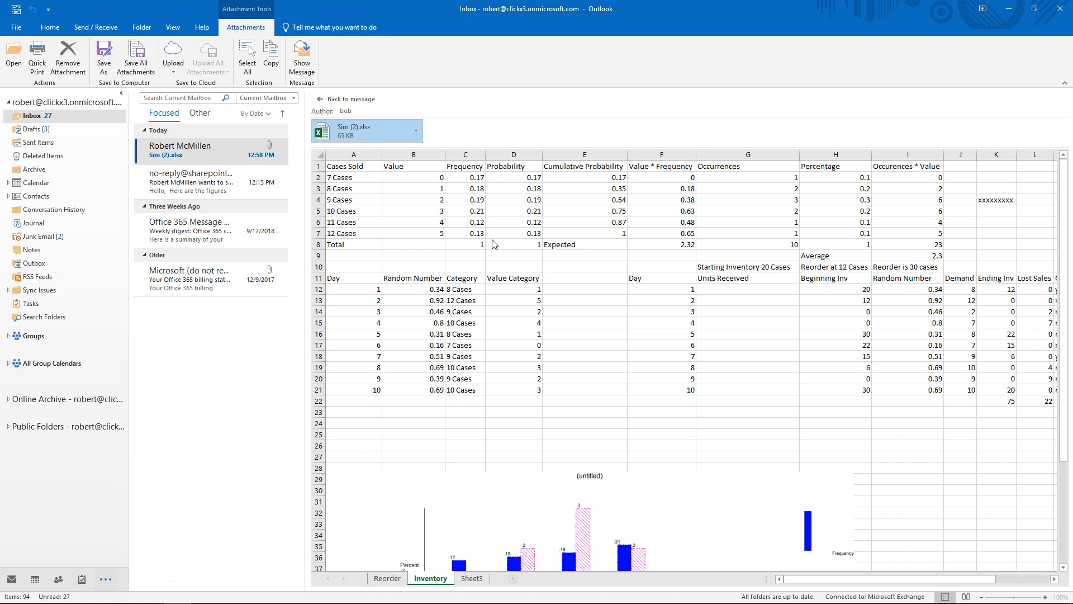